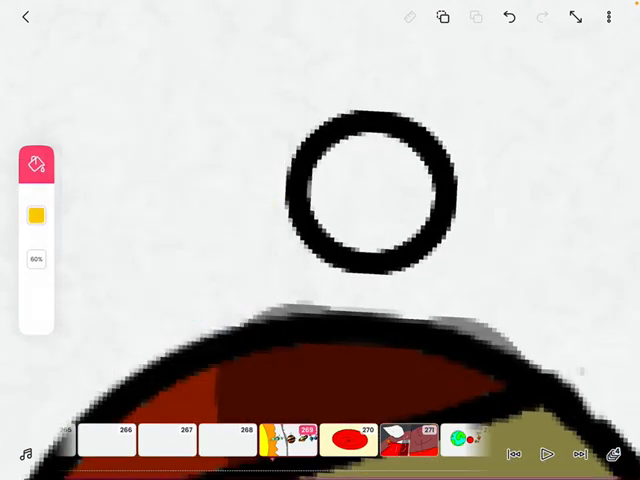
# Fill the small outlined moon above the planet with solid red using the Fill tool
pyautogui.click(36, 217)
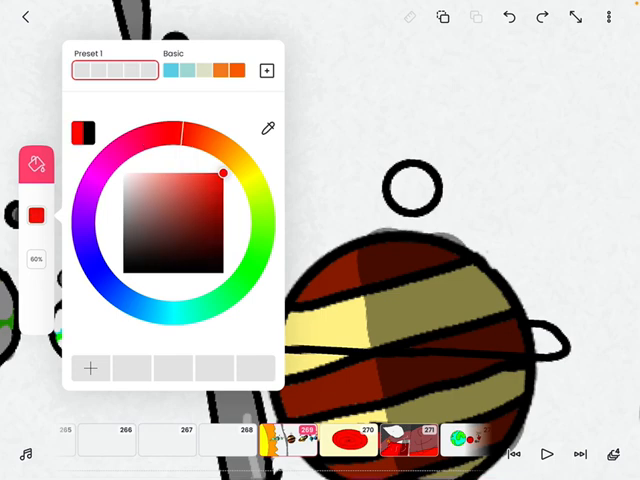
pyautogui.click(155, 310)
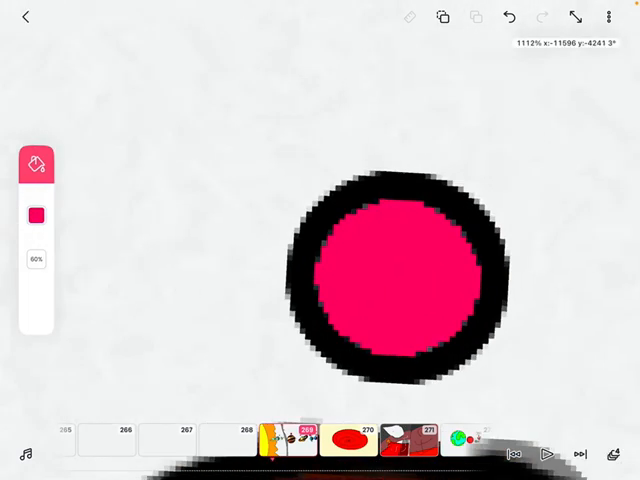
pyautogui.click(35, 217)
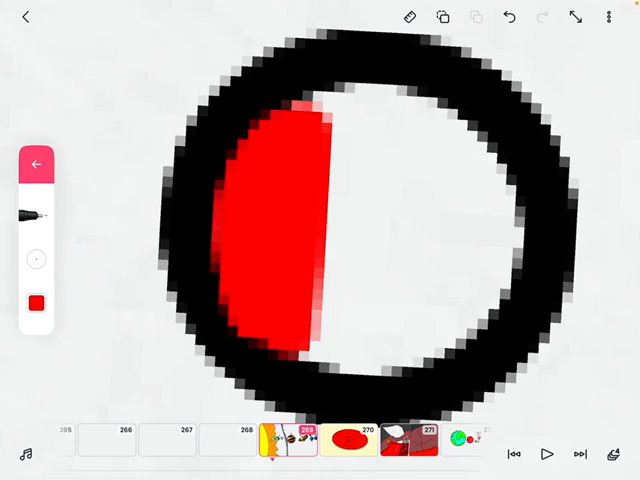
# Paint red, orange and yellow vertical stripes in the moon, then choose green
pyautogui.click(35, 302)
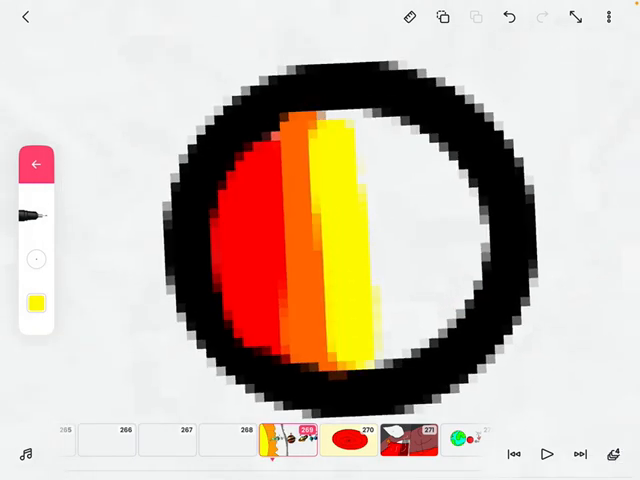
pyautogui.click(36, 305)
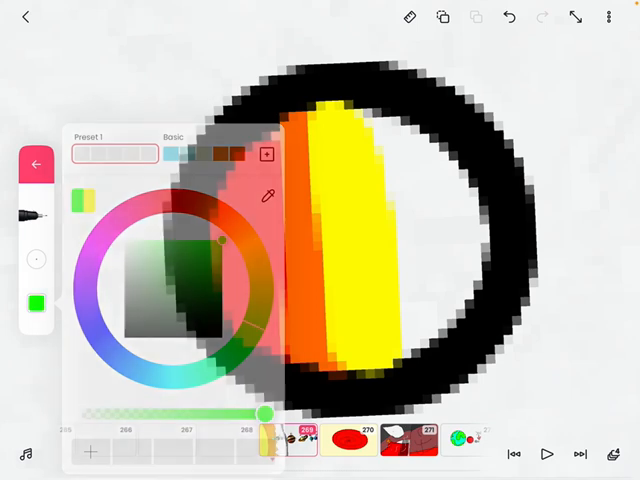